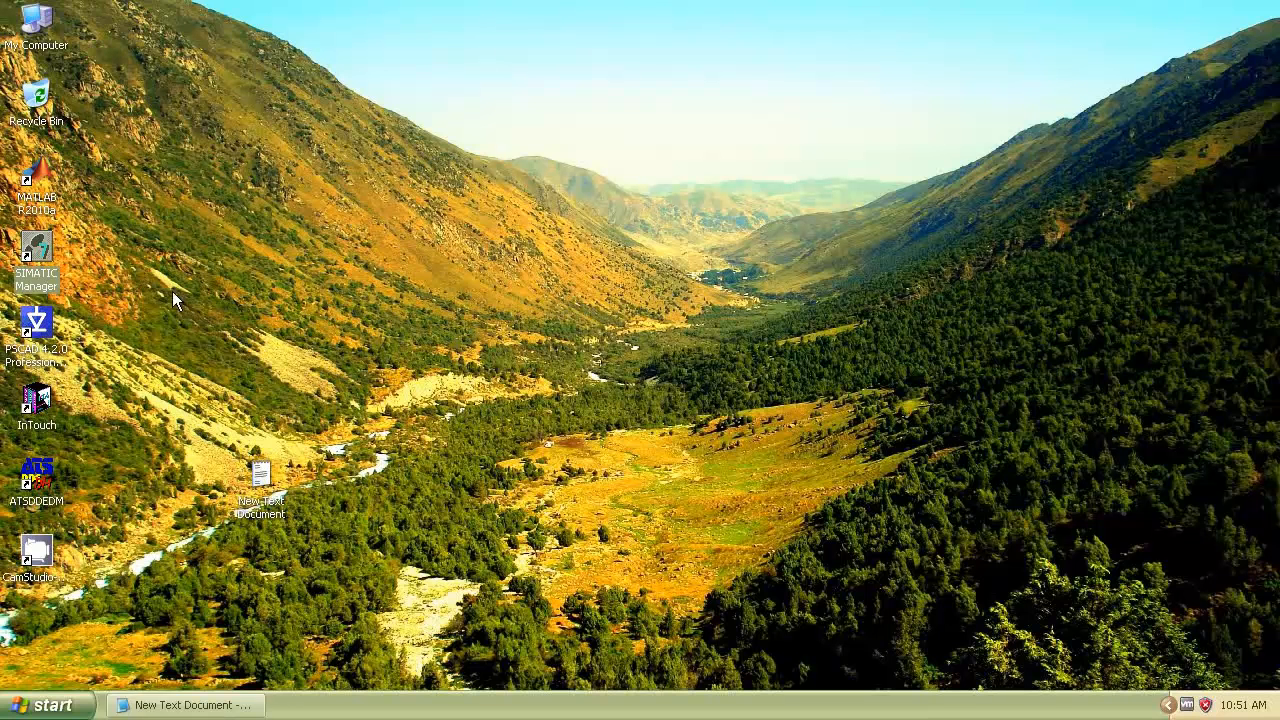
pyautogui.moveTo(328, 344)
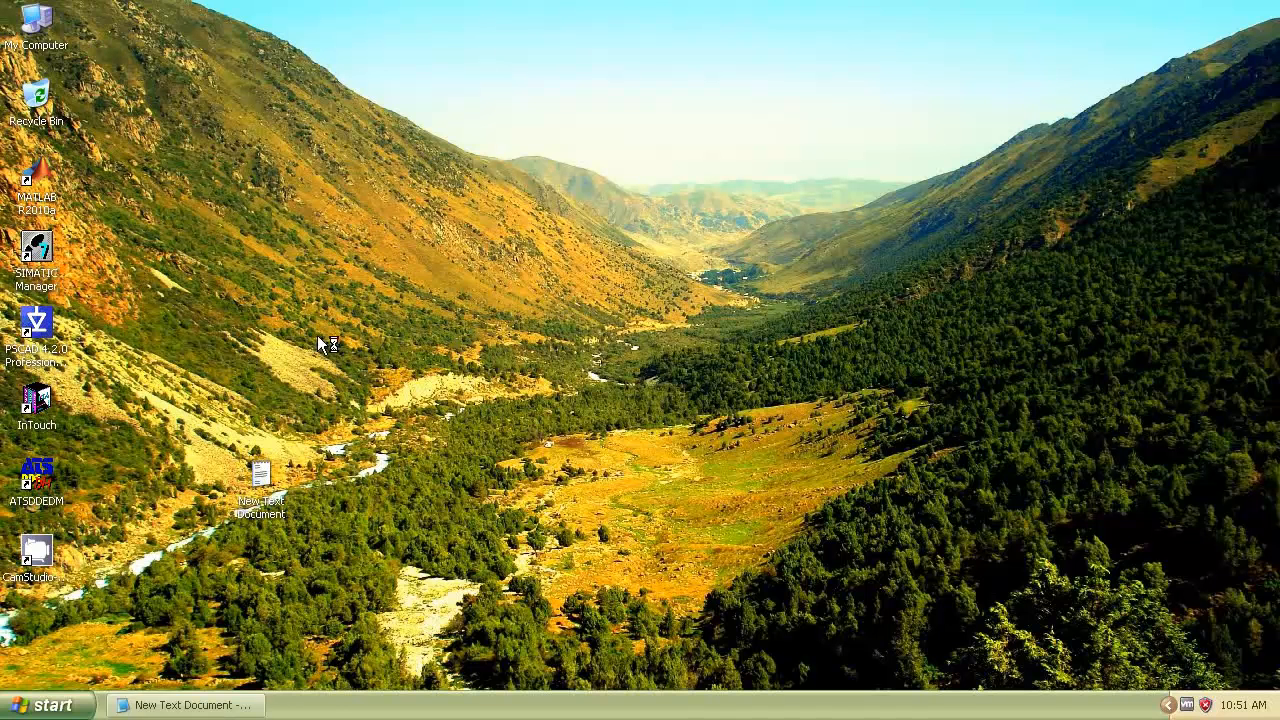
# Launch SIMATIC Manager and close the automatically reopened plc7 project
pyautogui.doubleClick(37, 245)
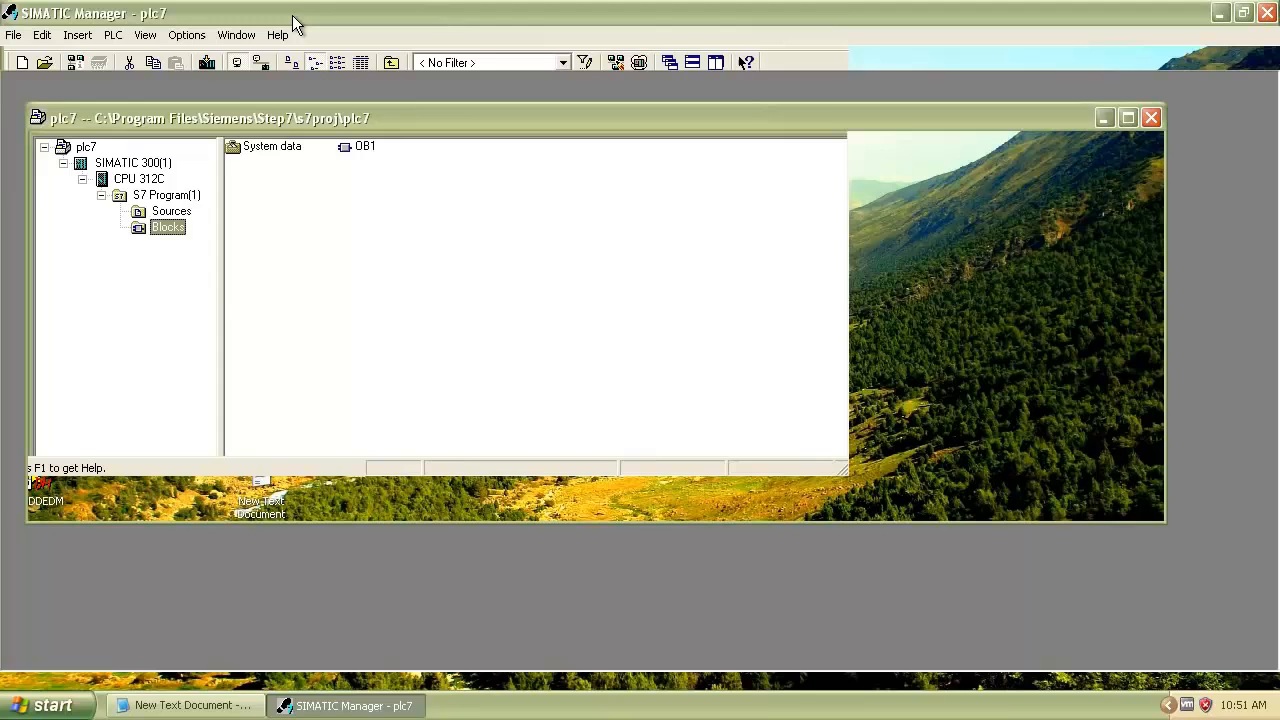
pyautogui.click(42, 34)
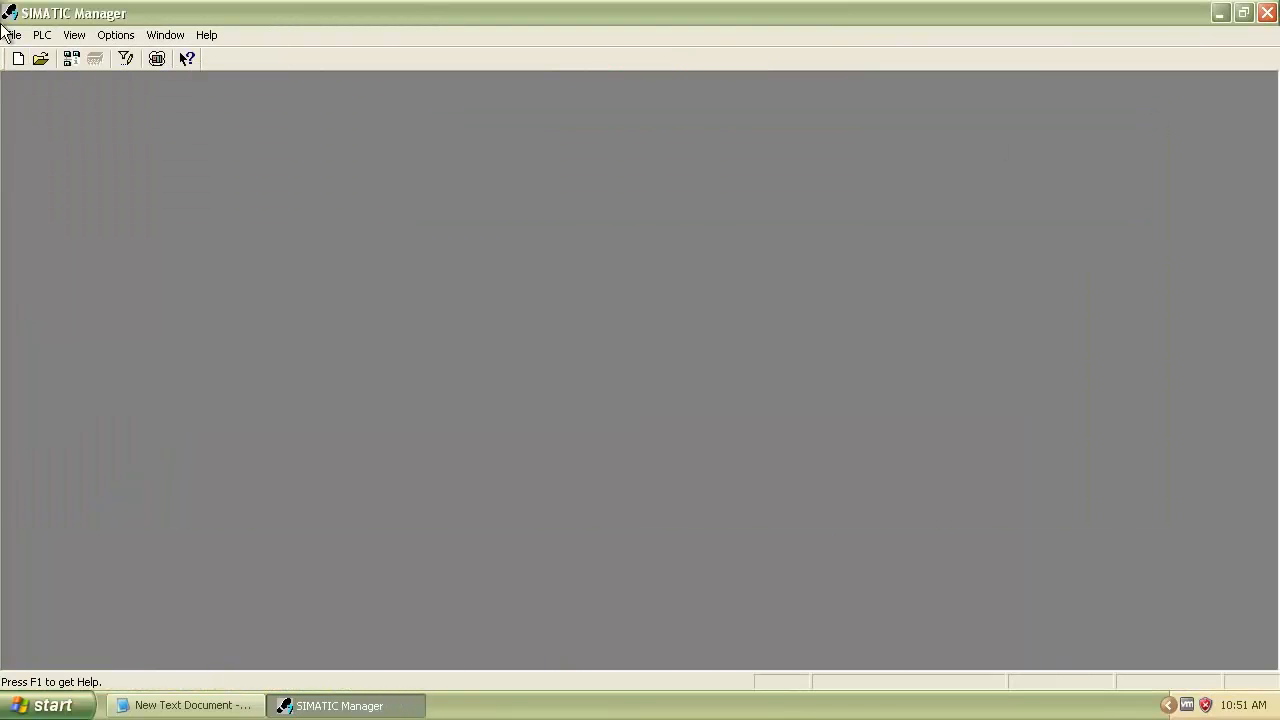
# Create a new STEP 7 project named 'module 1' via File > New
pyautogui.click(13, 35)
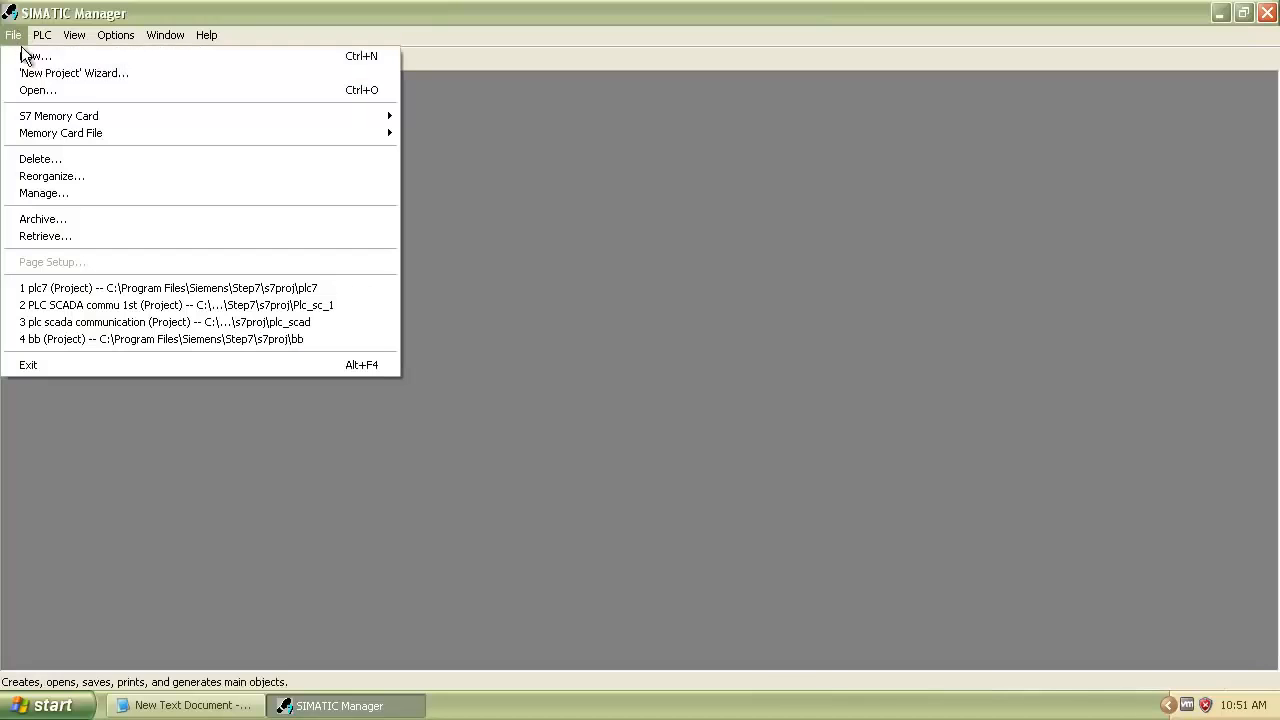
pyautogui.moveTo(35, 56)
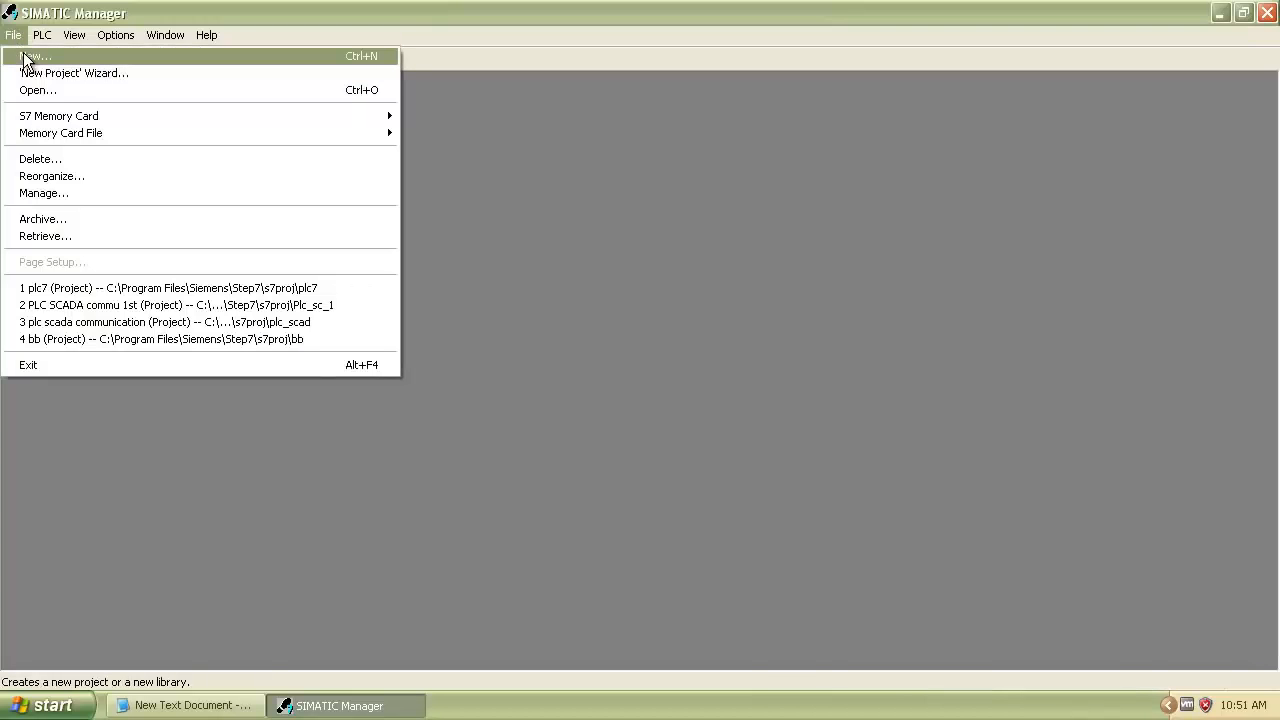
pyautogui.click(35, 56)
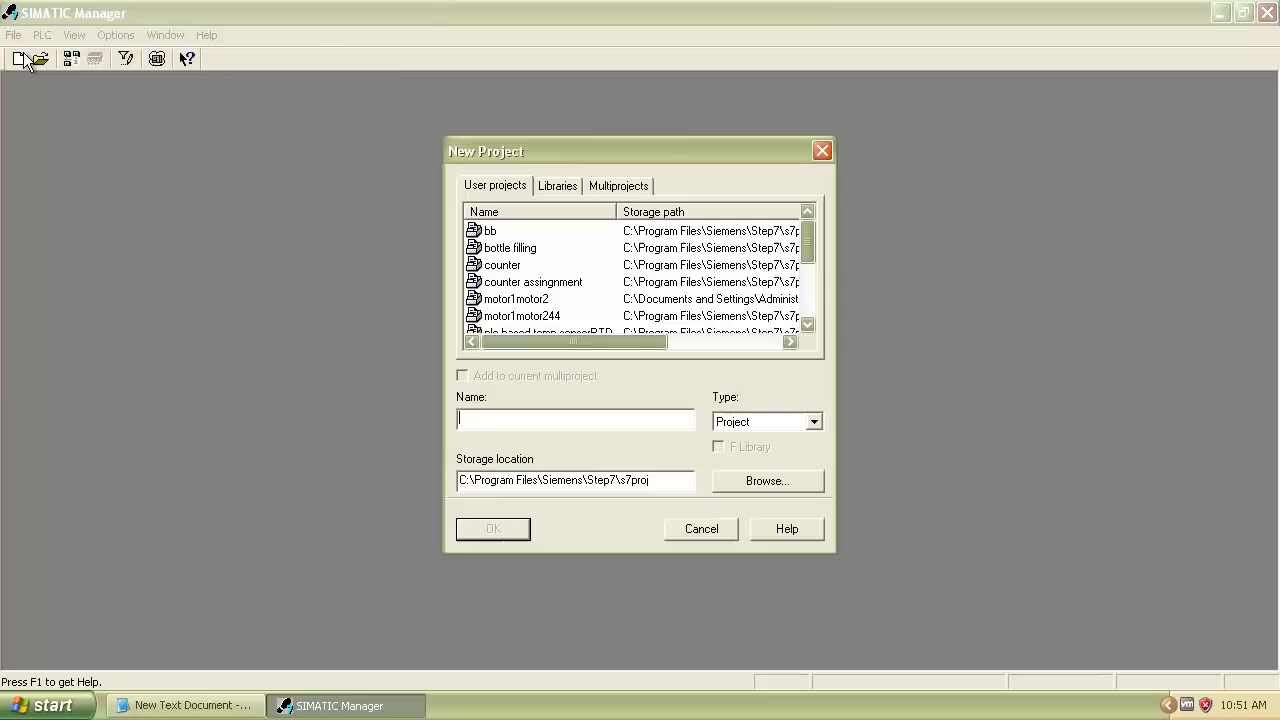
pyautogui.moveTo(504, 420)
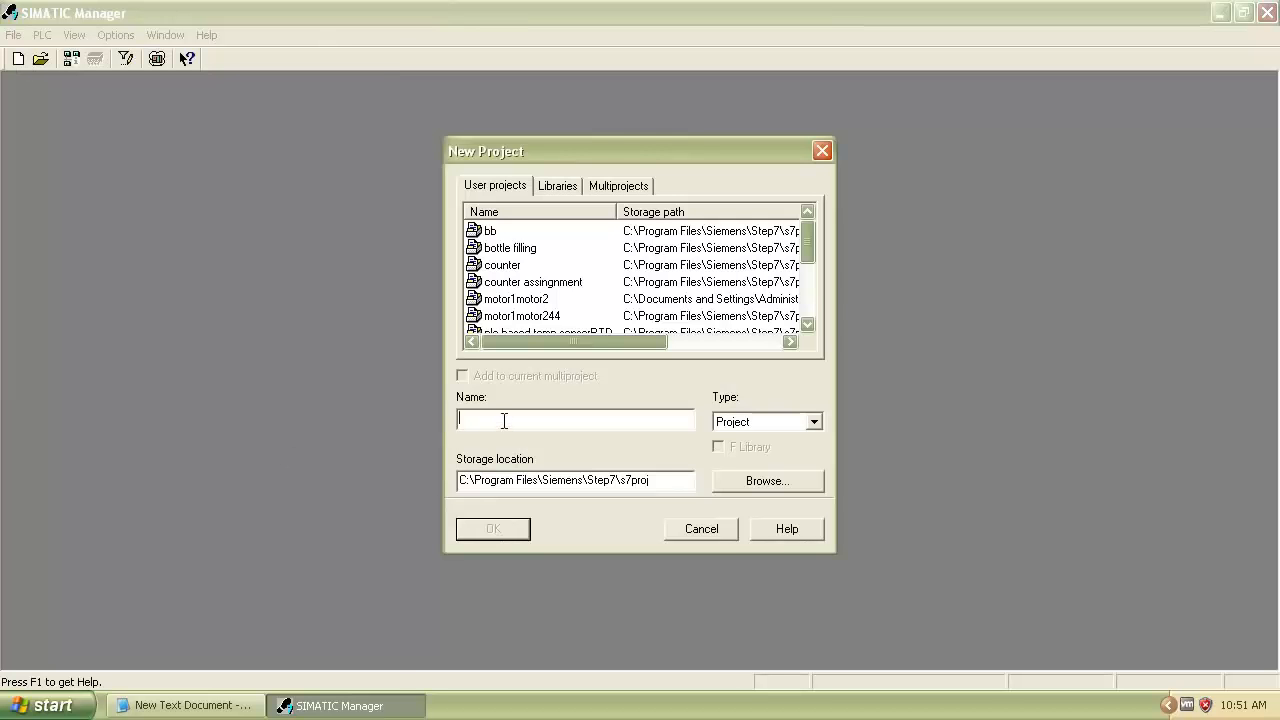
pyautogui.write('module')
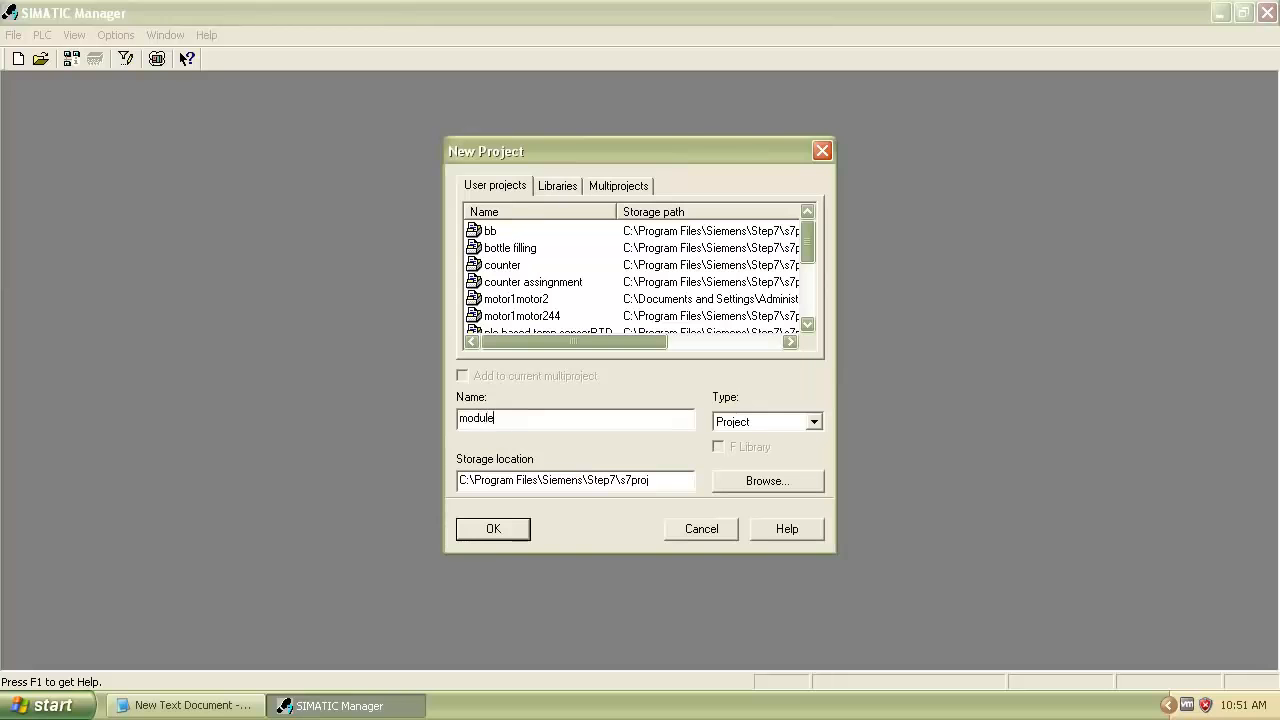
pyautogui.write('1')
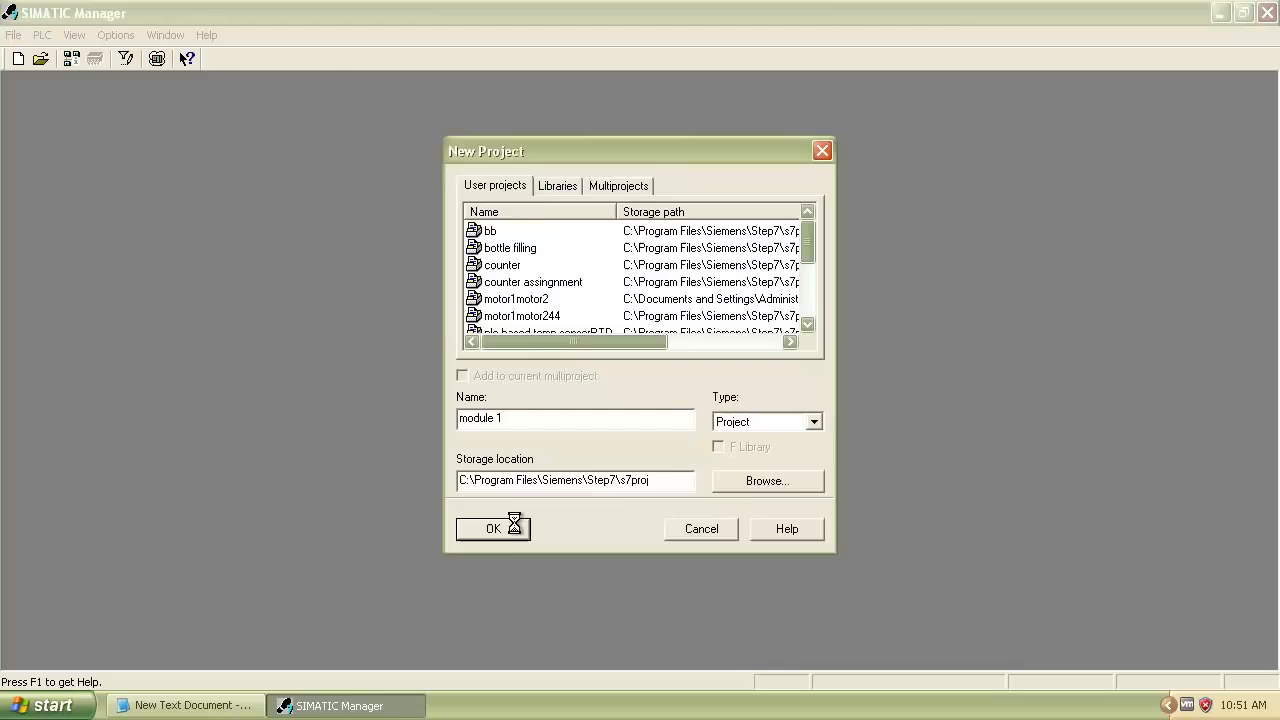
pyautogui.click(492, 528)
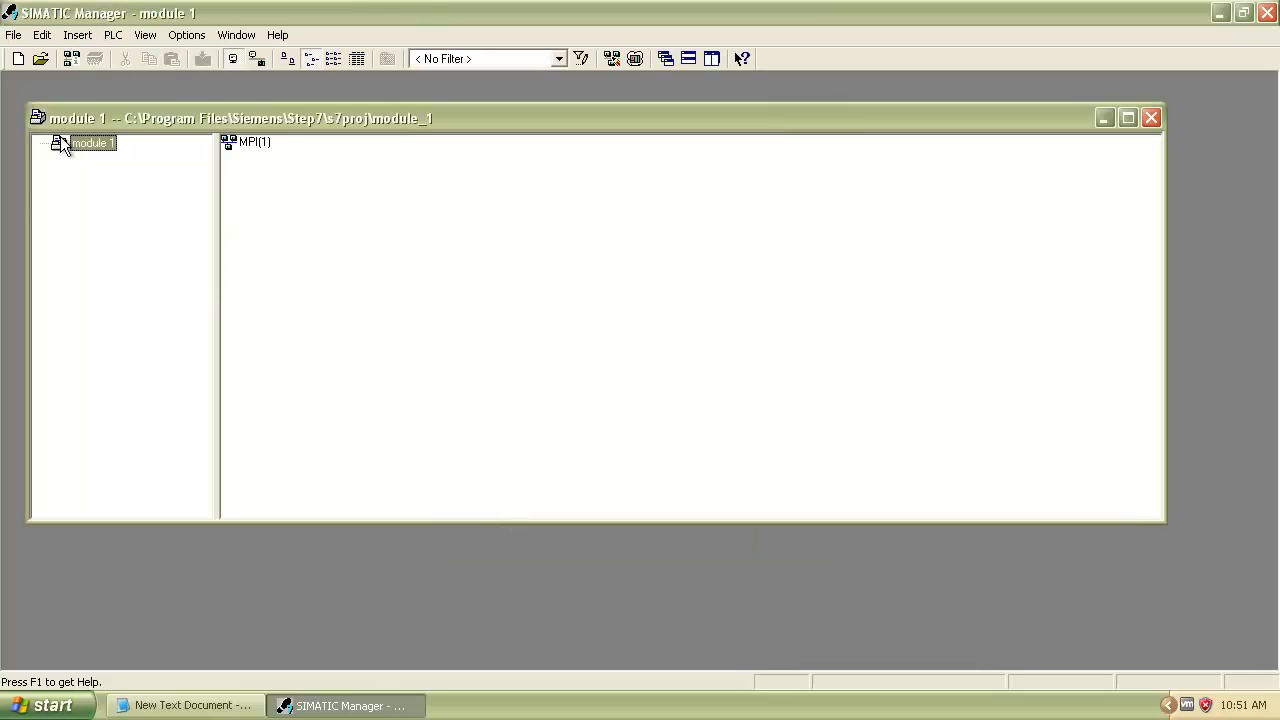
# Insert a SIMATIC 300 station into module 1 and open its Hardware configuration
pyautogui.rightClick(90, 143)
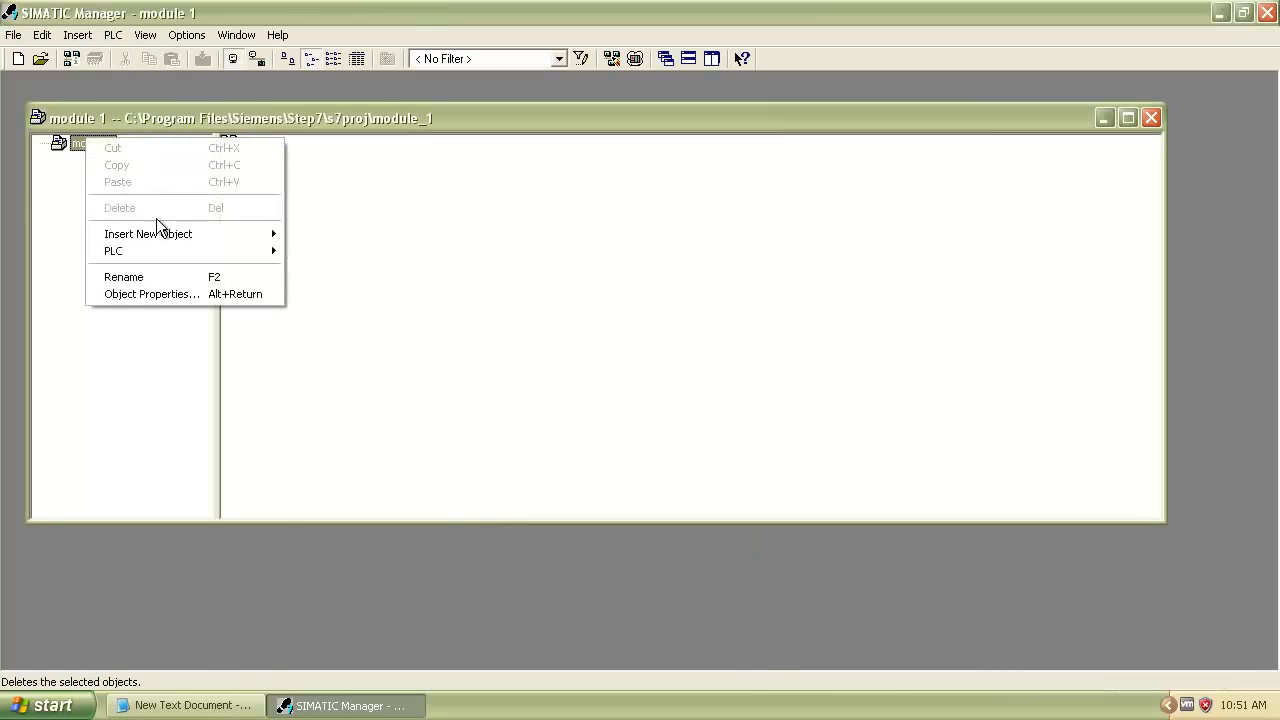
pyautogui.moveTo(148, 233)
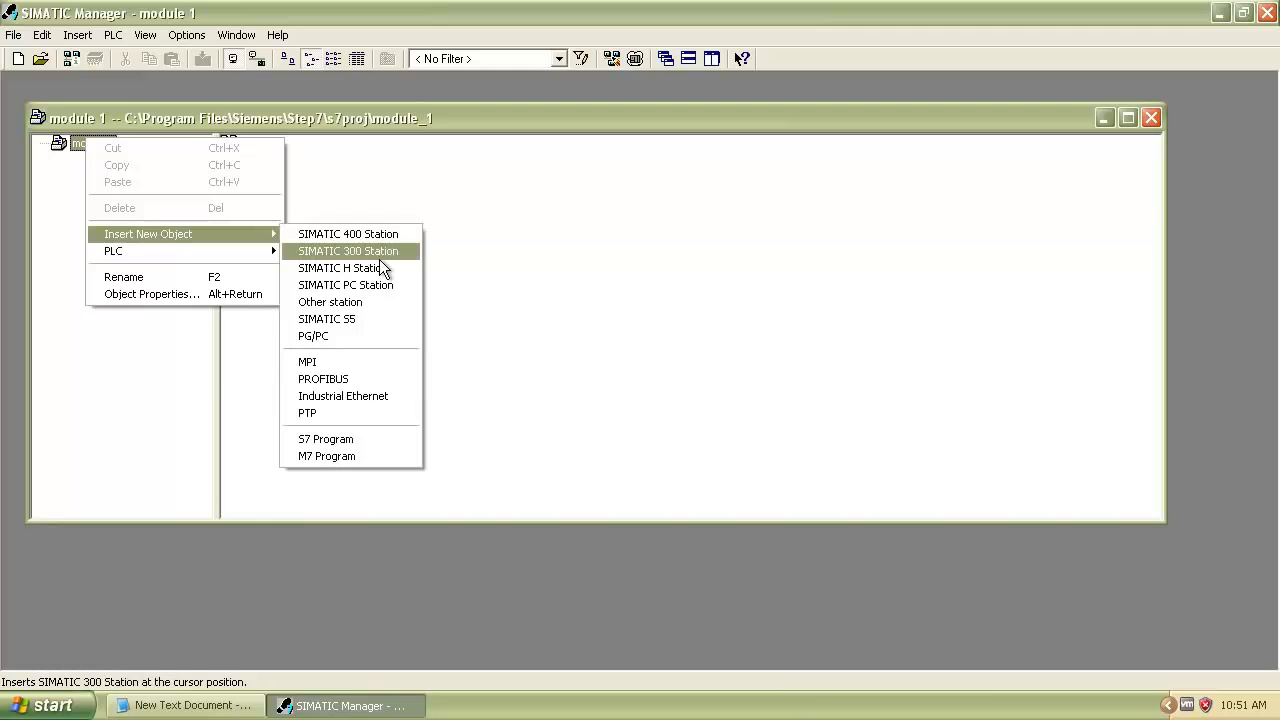
pyautogui.click(349, 251)
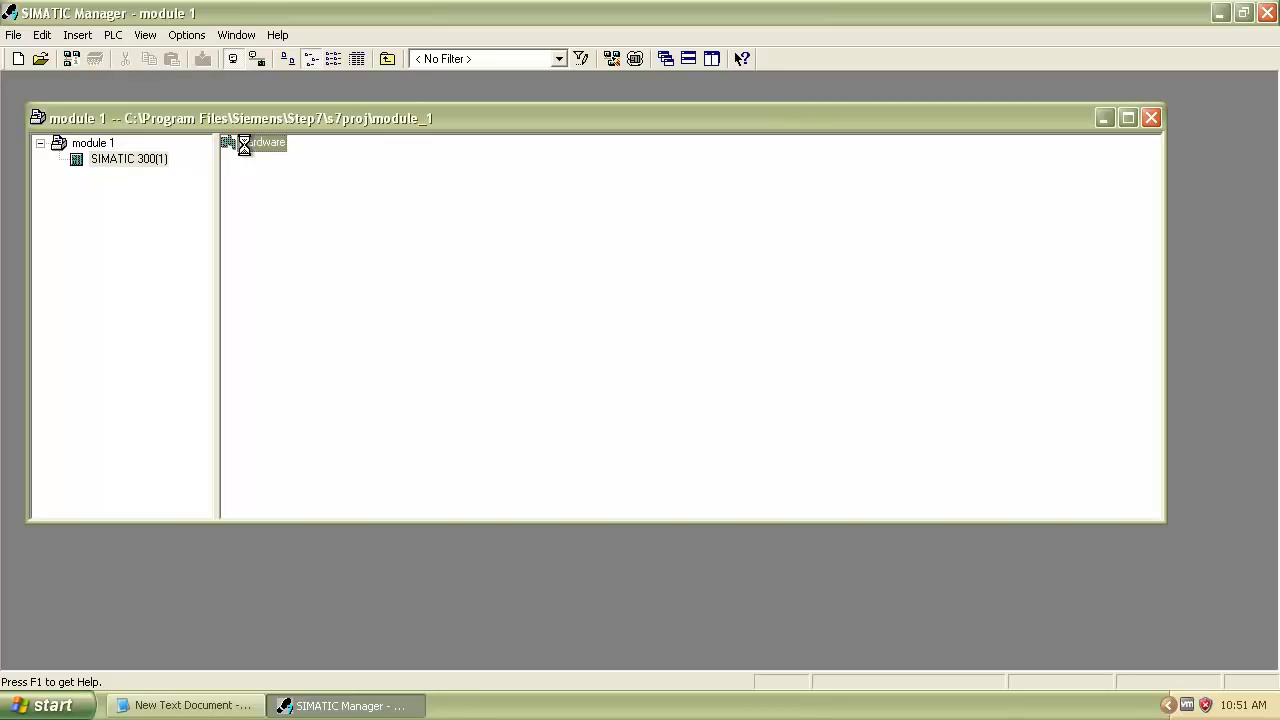
pyautogui.doubleClick(253, 142)
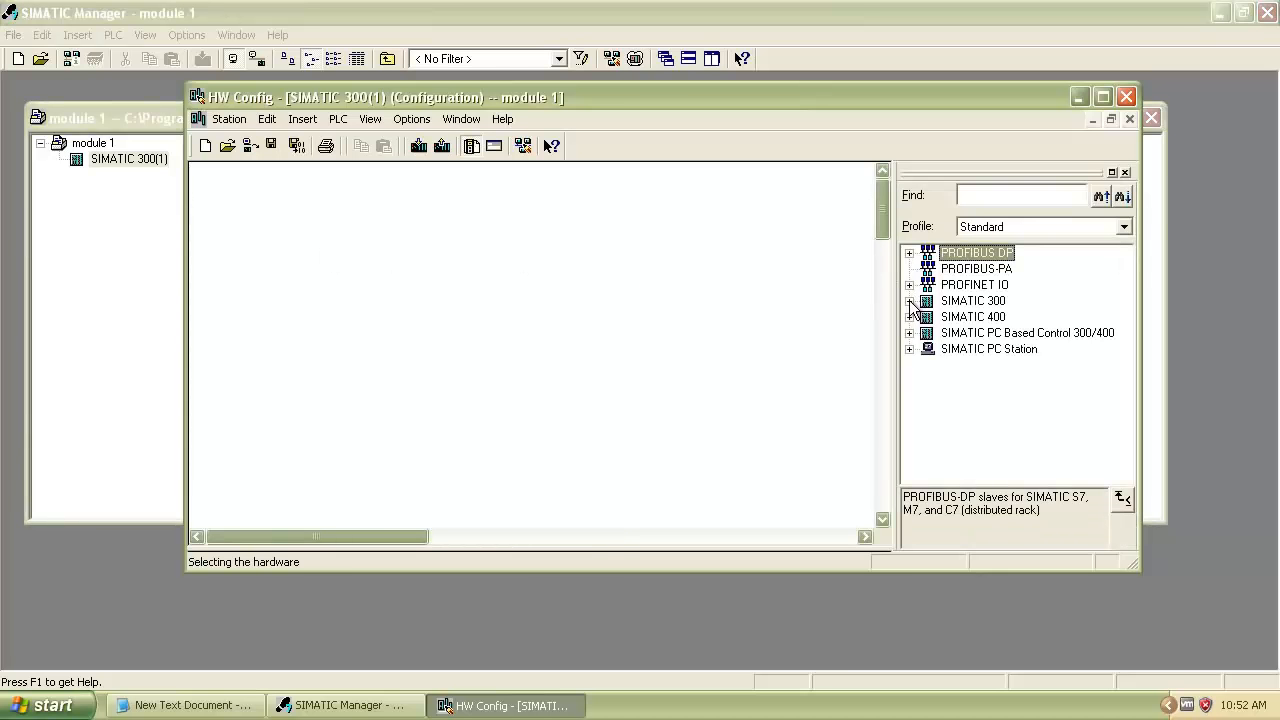
# Place a RACK-300 mounting rail in the station and select slot 1
pyautogui.click(909, 301)
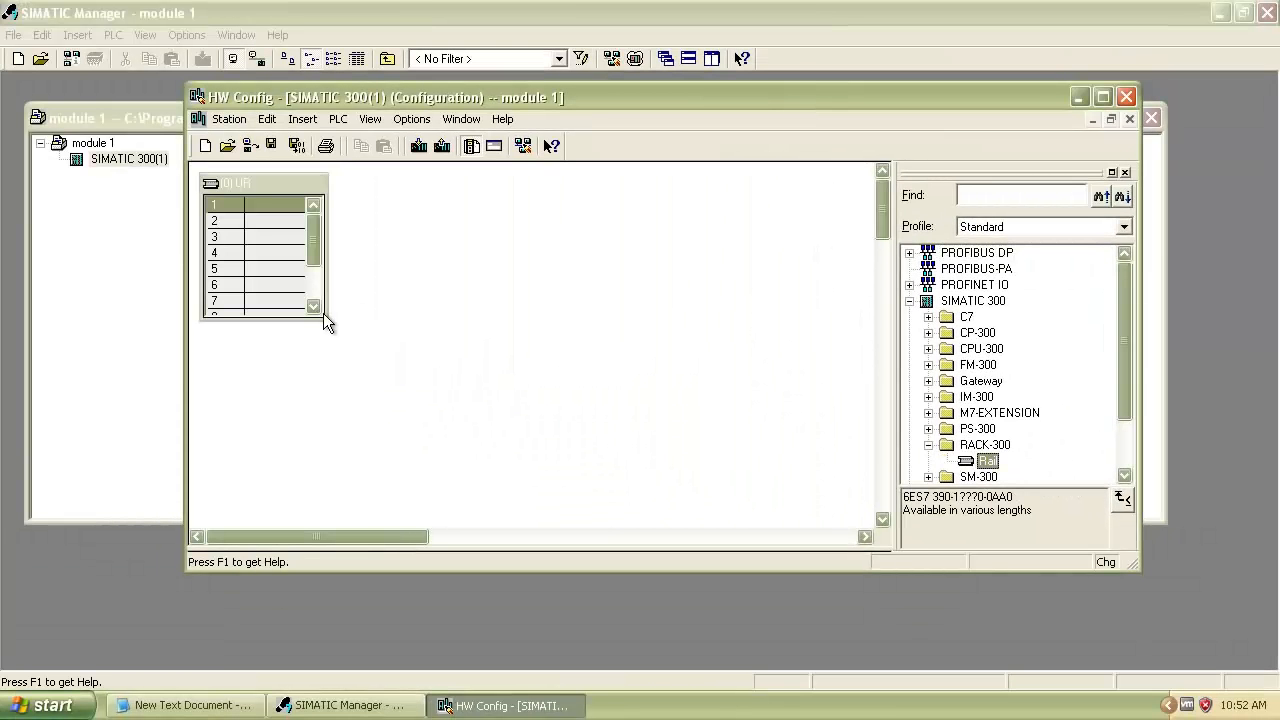
pyautogui.moveTo(325, 320); pyautogui.dragTo(410, 445)
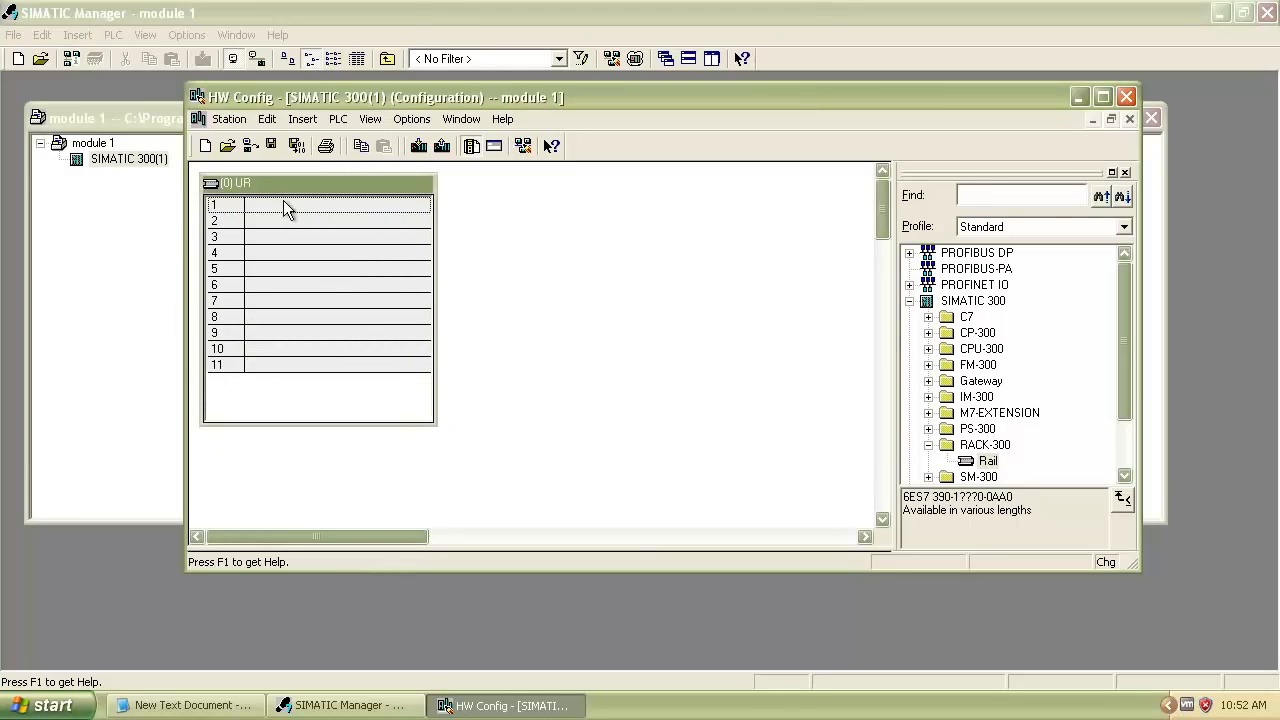
pyautogui.click(340, 204)
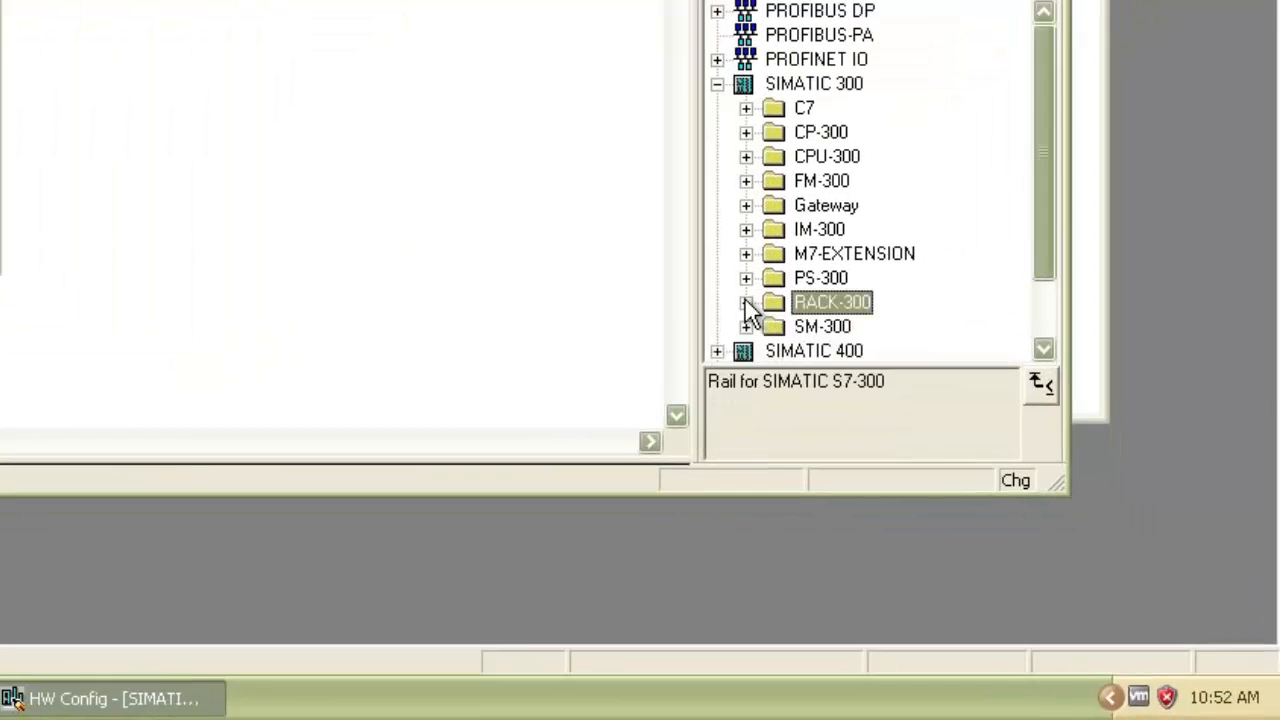
pyautogui.click(745, 278)
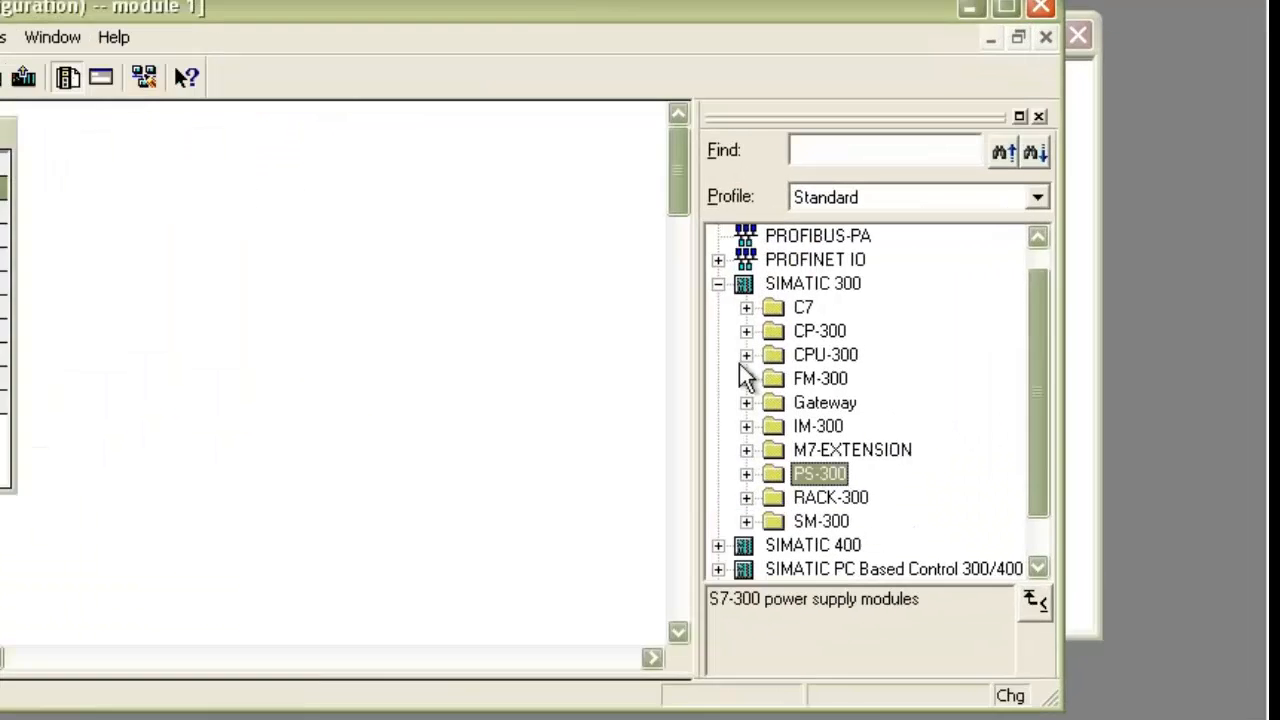
# Insert CPU 312 (6ES7 312-1AD10-0AB0) and the DI16x 48-125VDC input module in slot 4
pyautogui.click(746, 355)
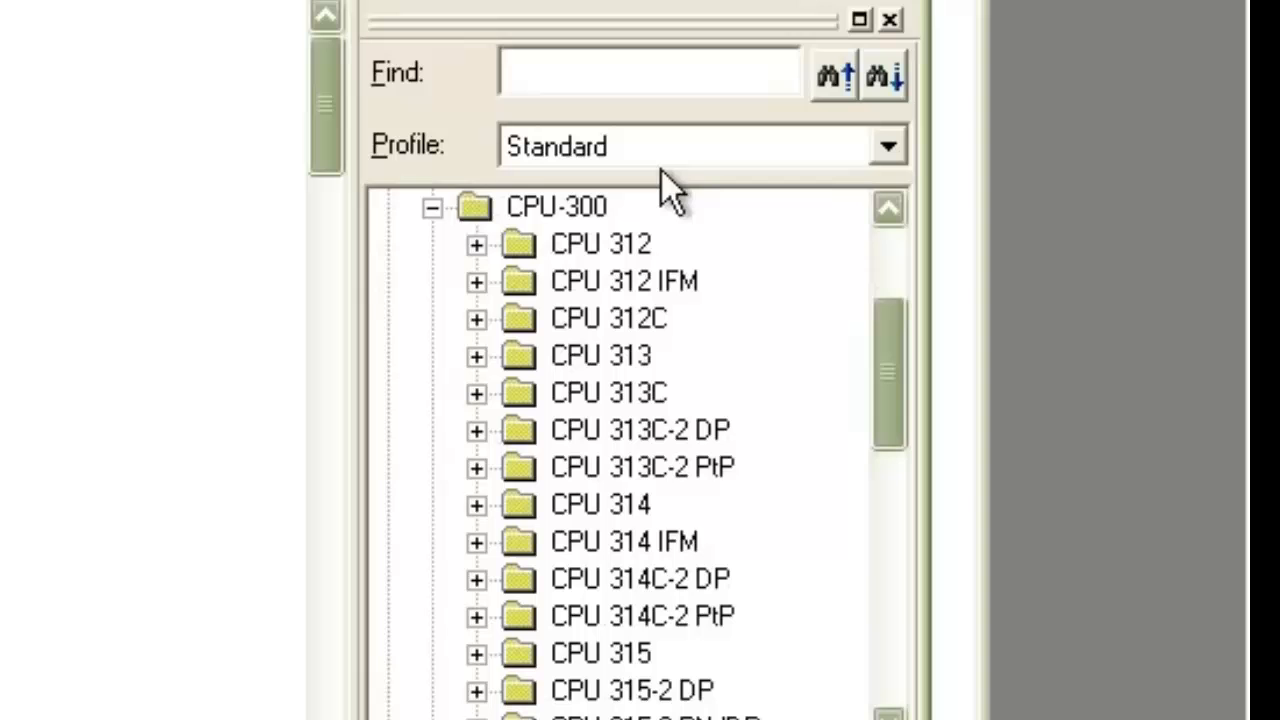
pyautogui.click(477, 243)
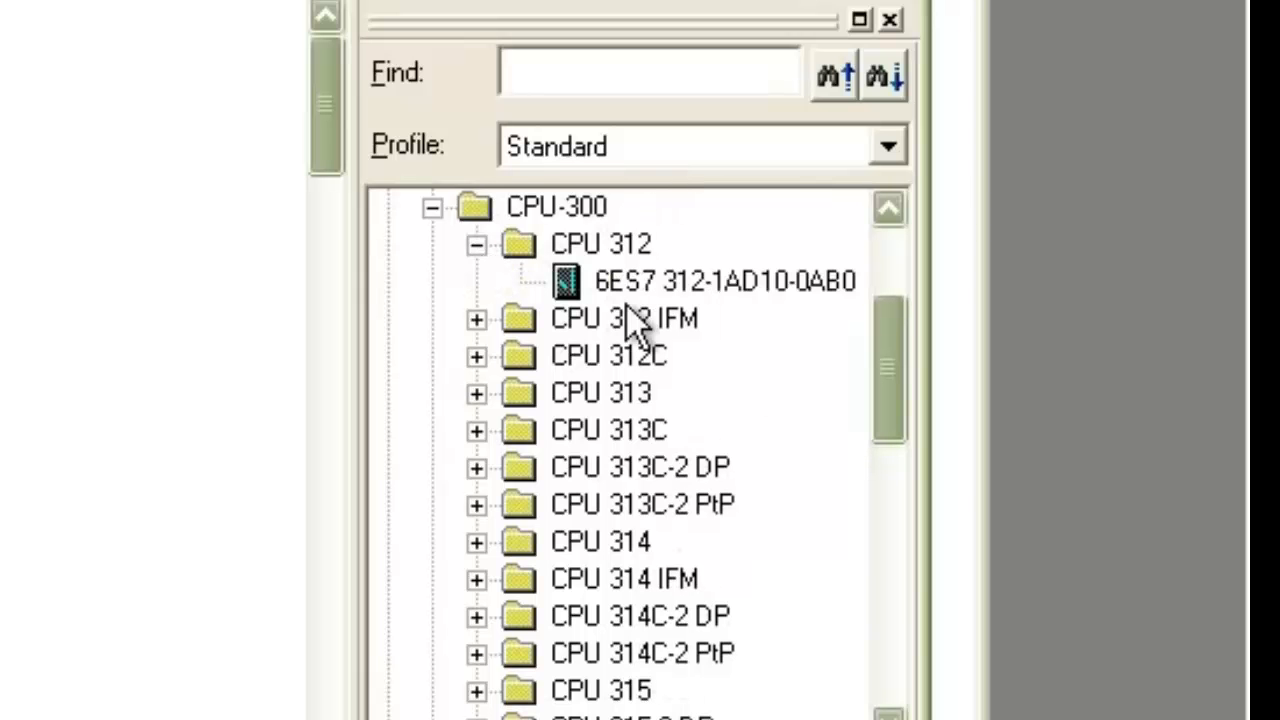
pyautogui.click(723, 281)
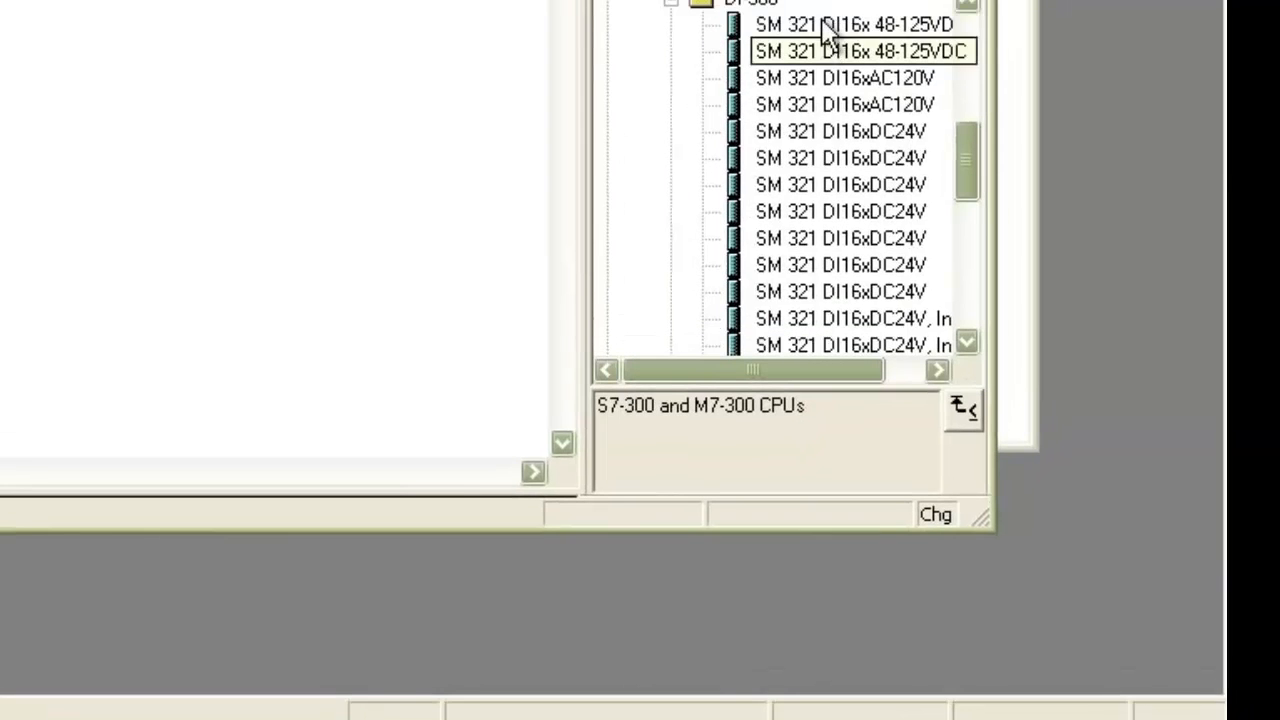
pyautogui.click(852, 24)
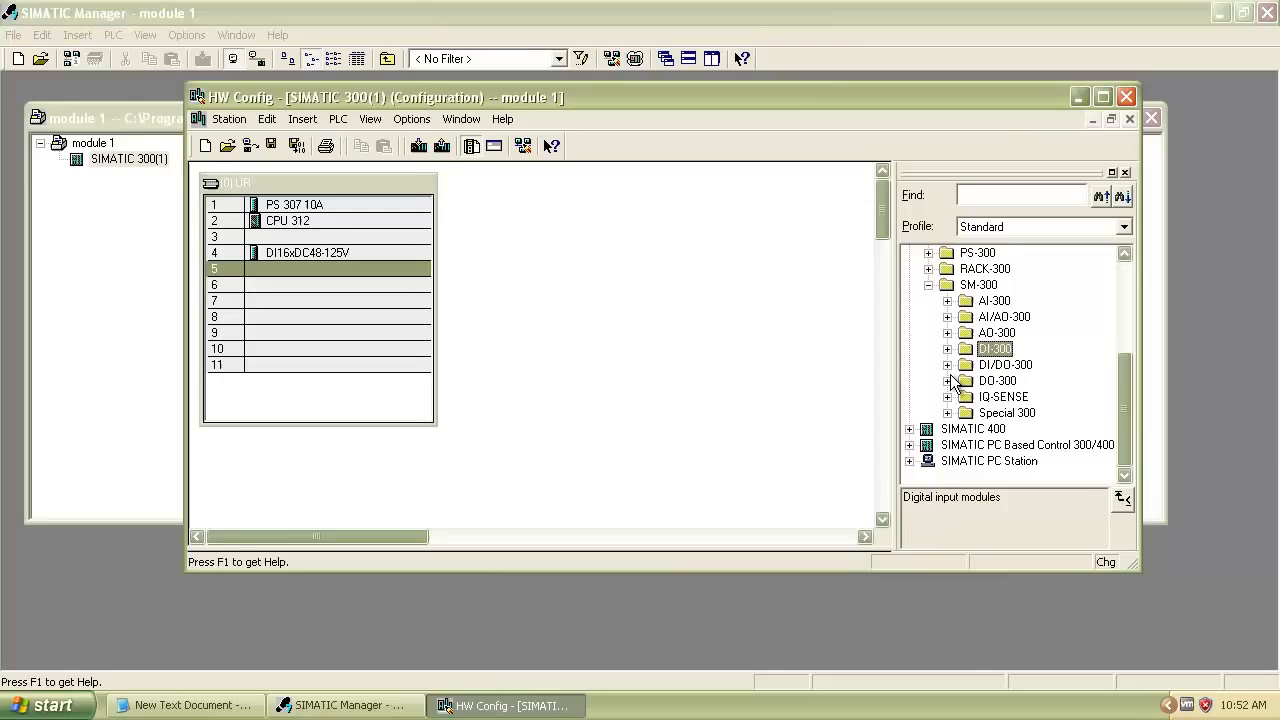
pyautogui.click(947, 381)
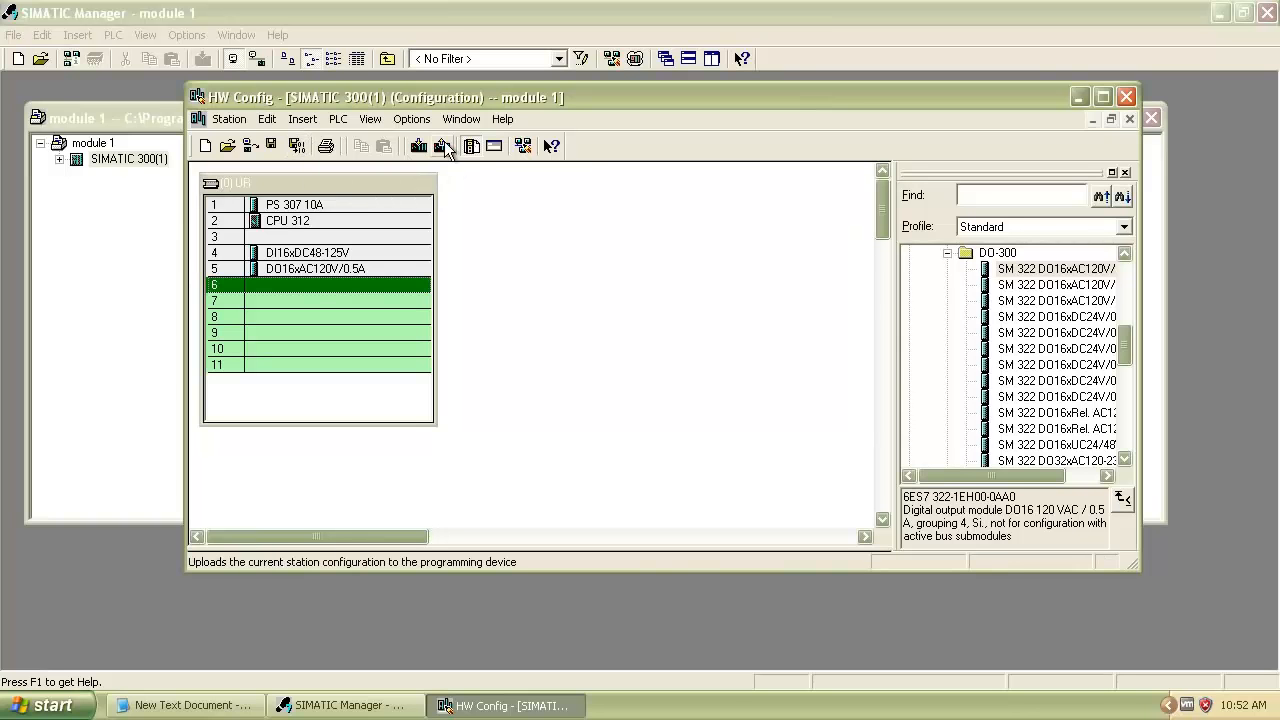
pyautogui.moveTo(419, 146)
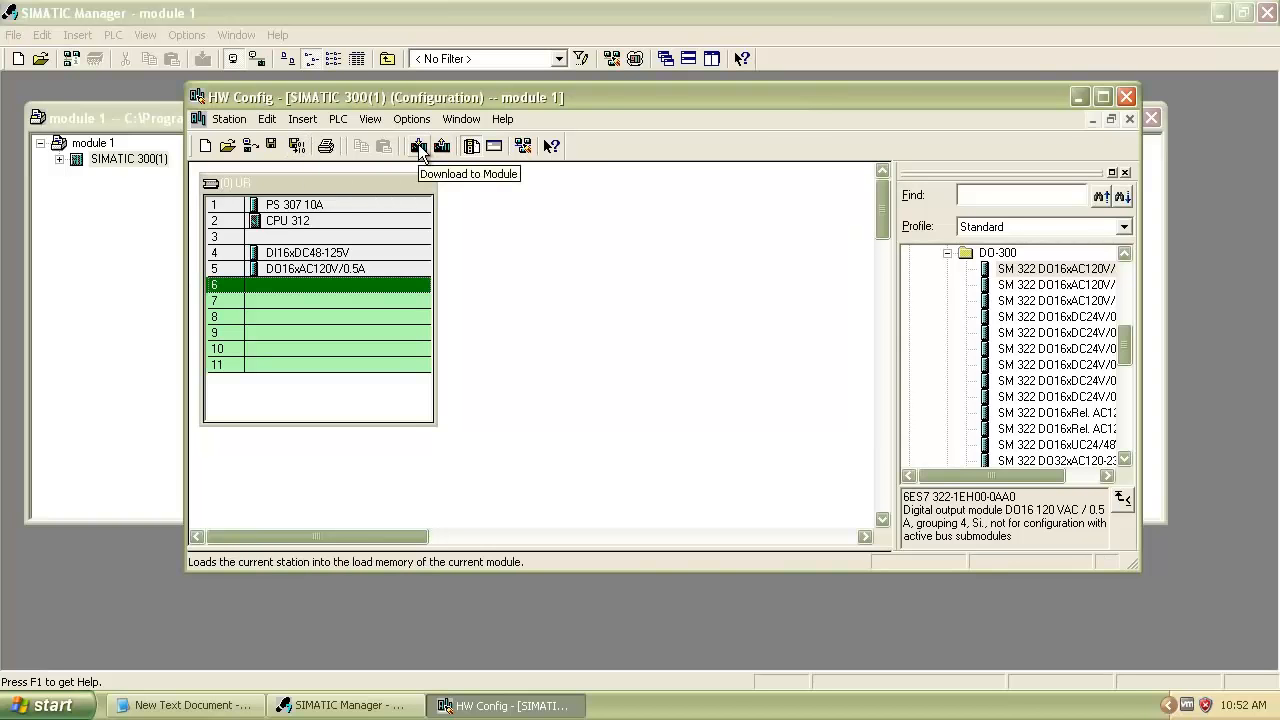
pyautogui.moveTo(588, 82)
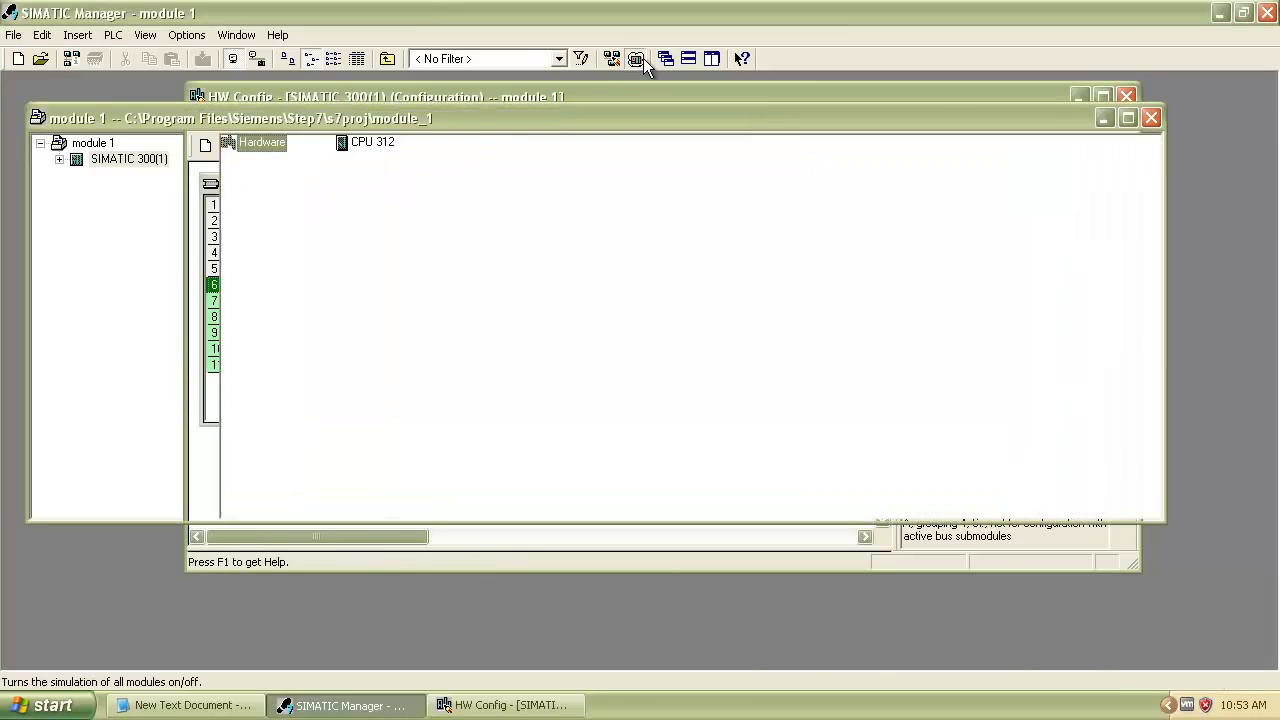
# Start the S7-PLCSIM simulation from the Simulation Modules toolbar button
pyautogui.click(1126, 96)
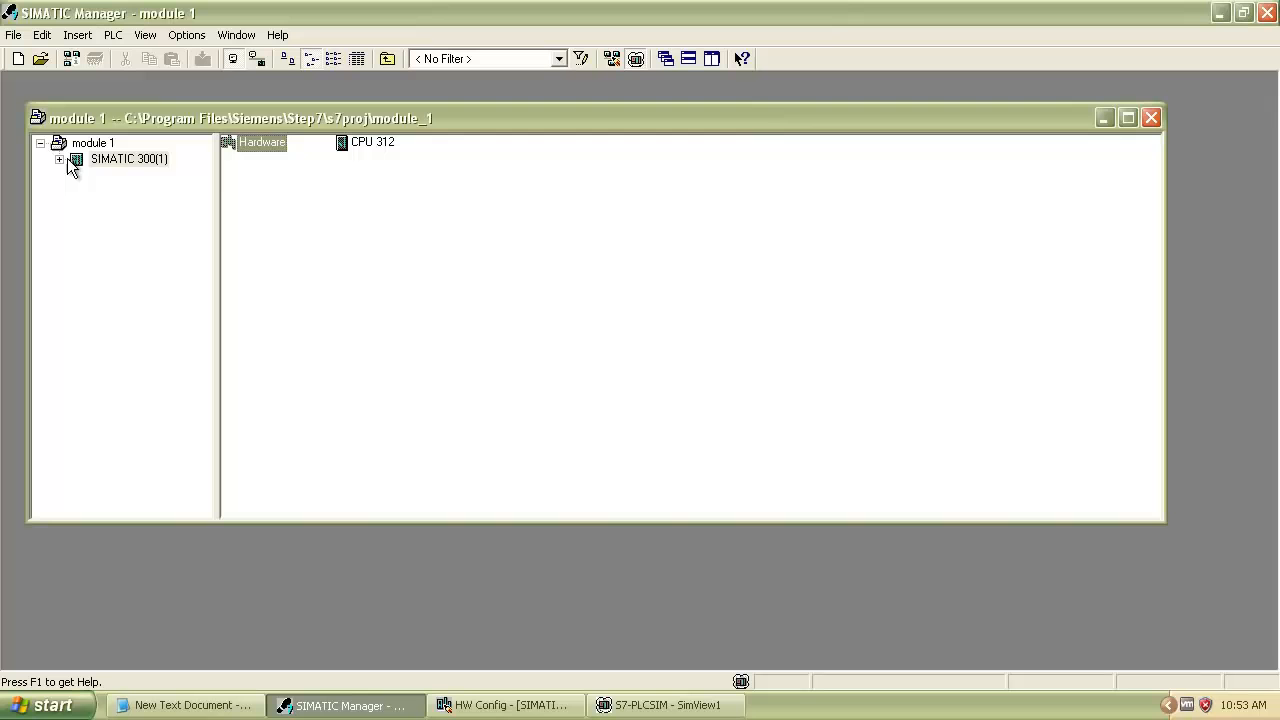
# Expand SIMATIC 300(1) > CPU 312 to Blocks and confirm OB1 properties with LAD
pyautogui.click(60, 159)
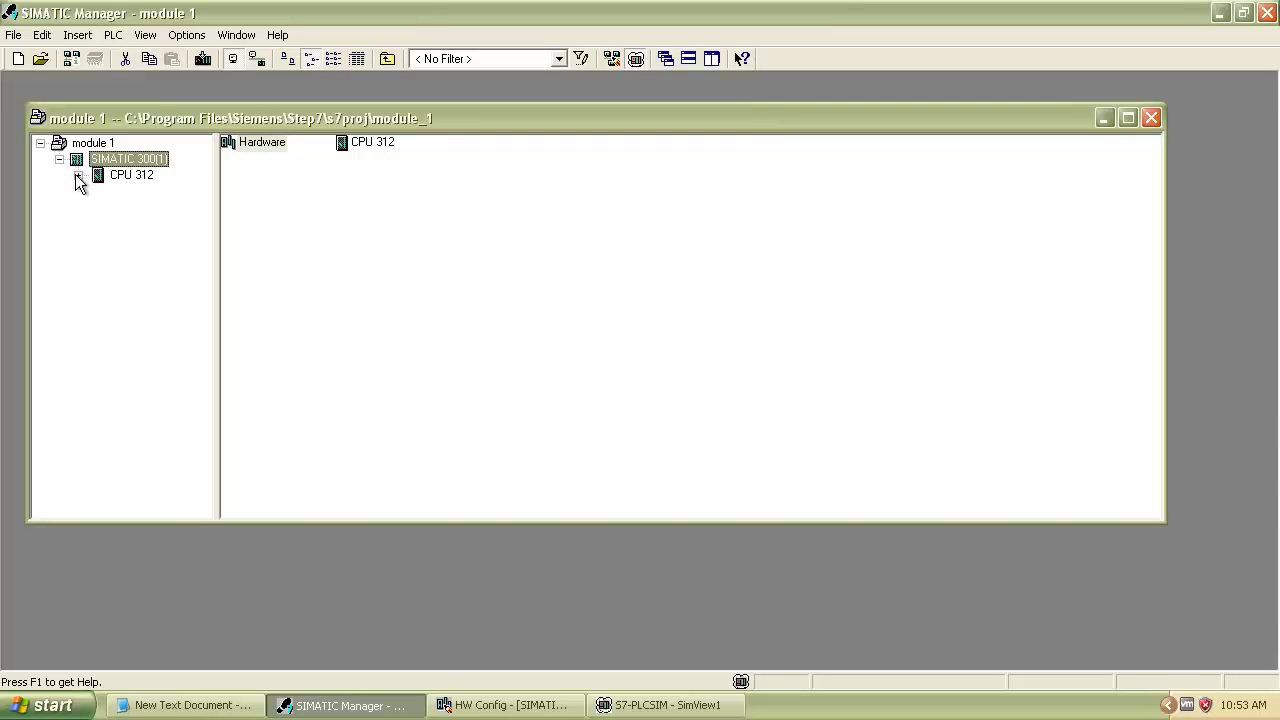
pyautogui.click(78, 174)
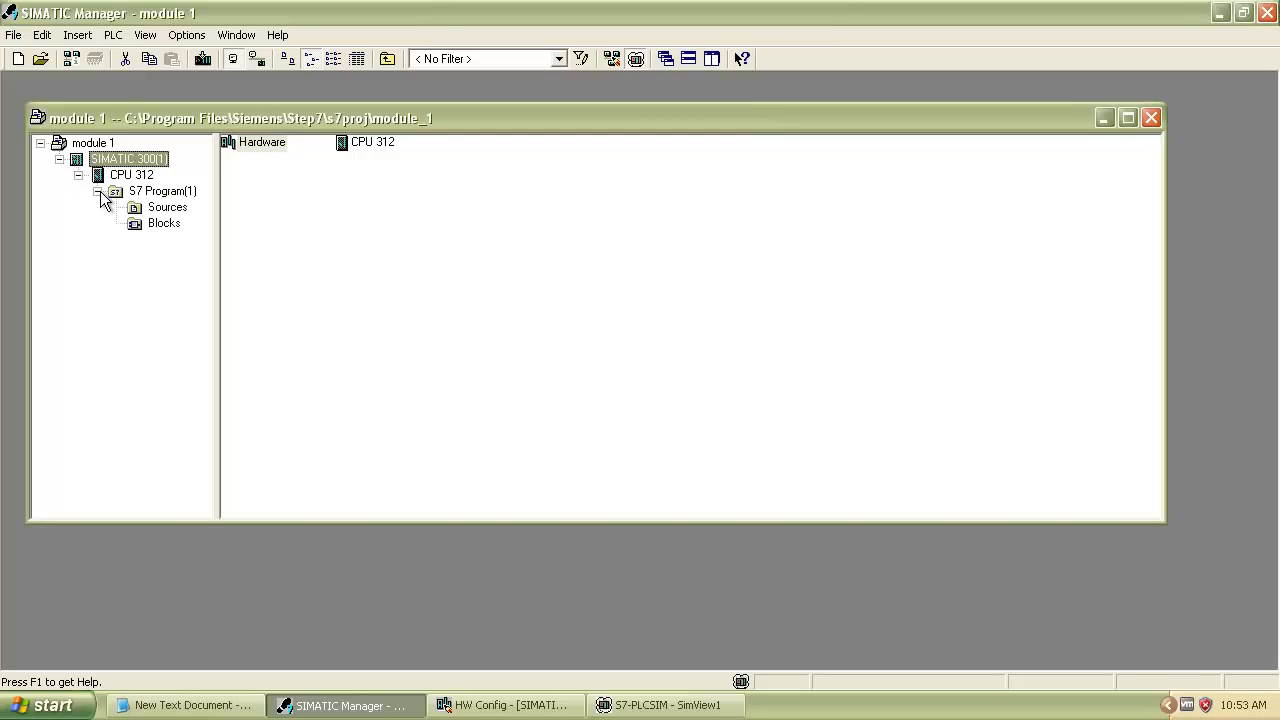
pyautogui.click(163, 223)
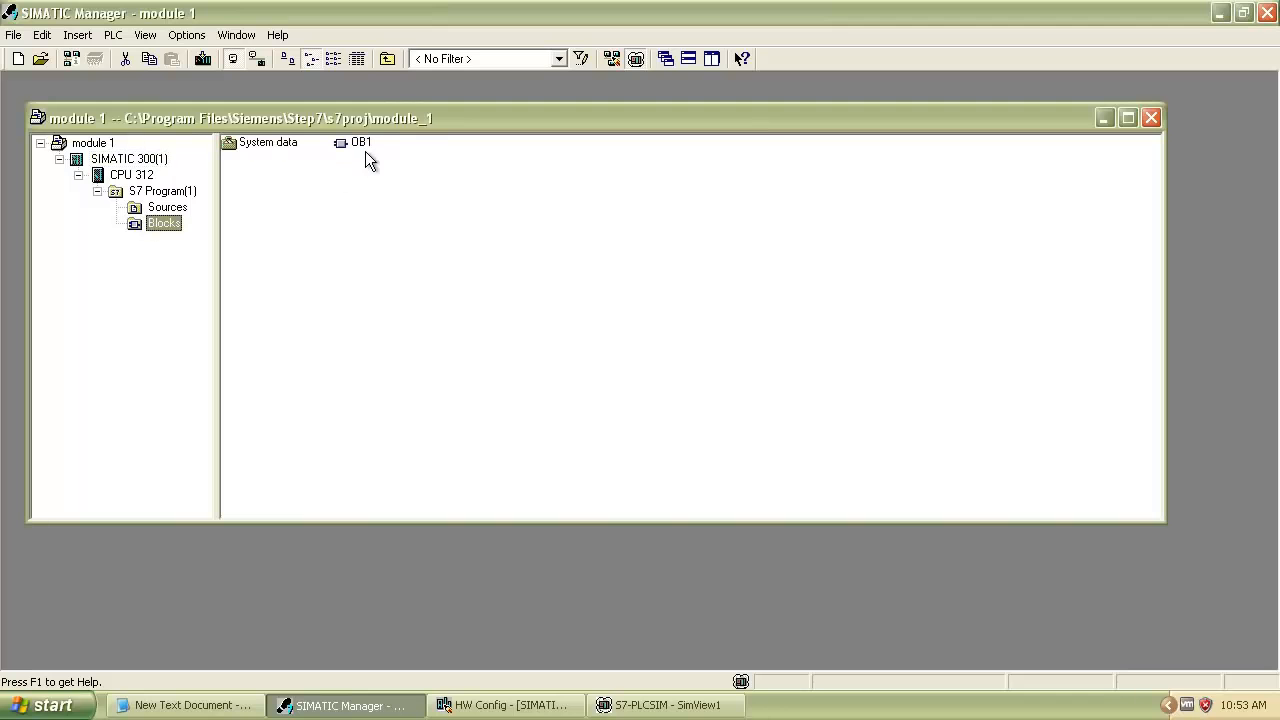
pyautogui.doubleClick(361, 142)
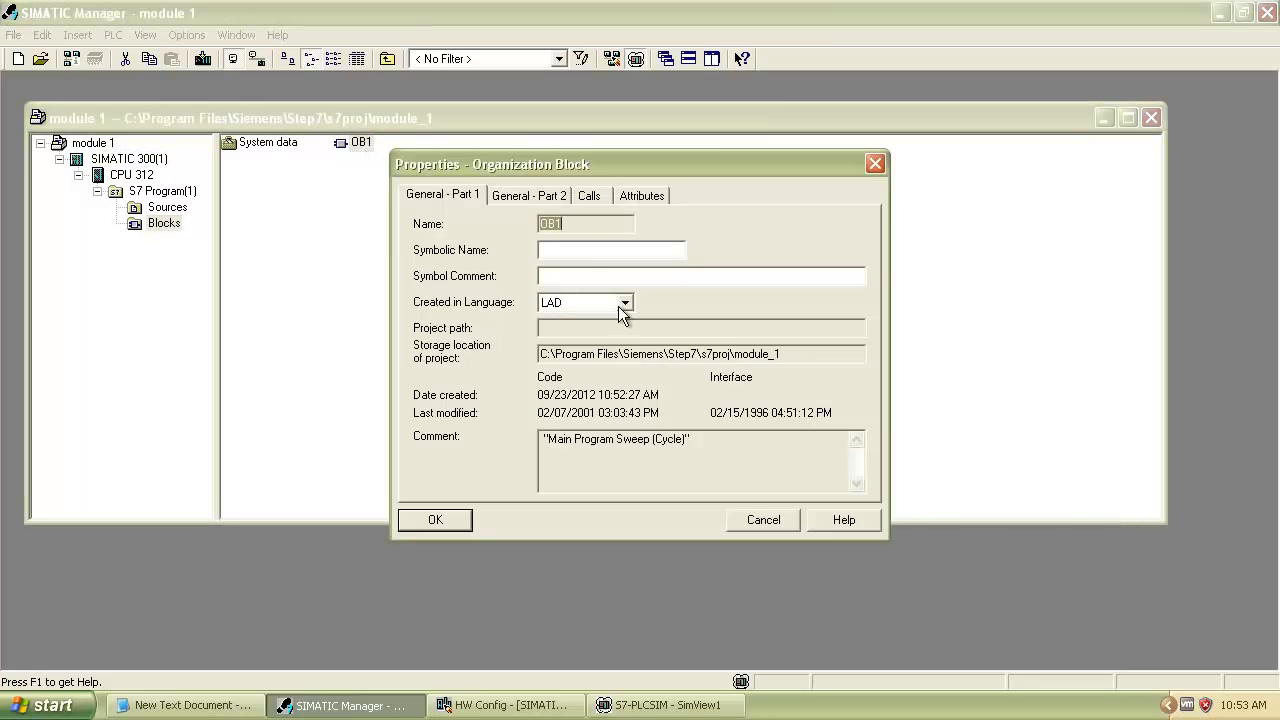
pyautogui.moveTo(580, 315)
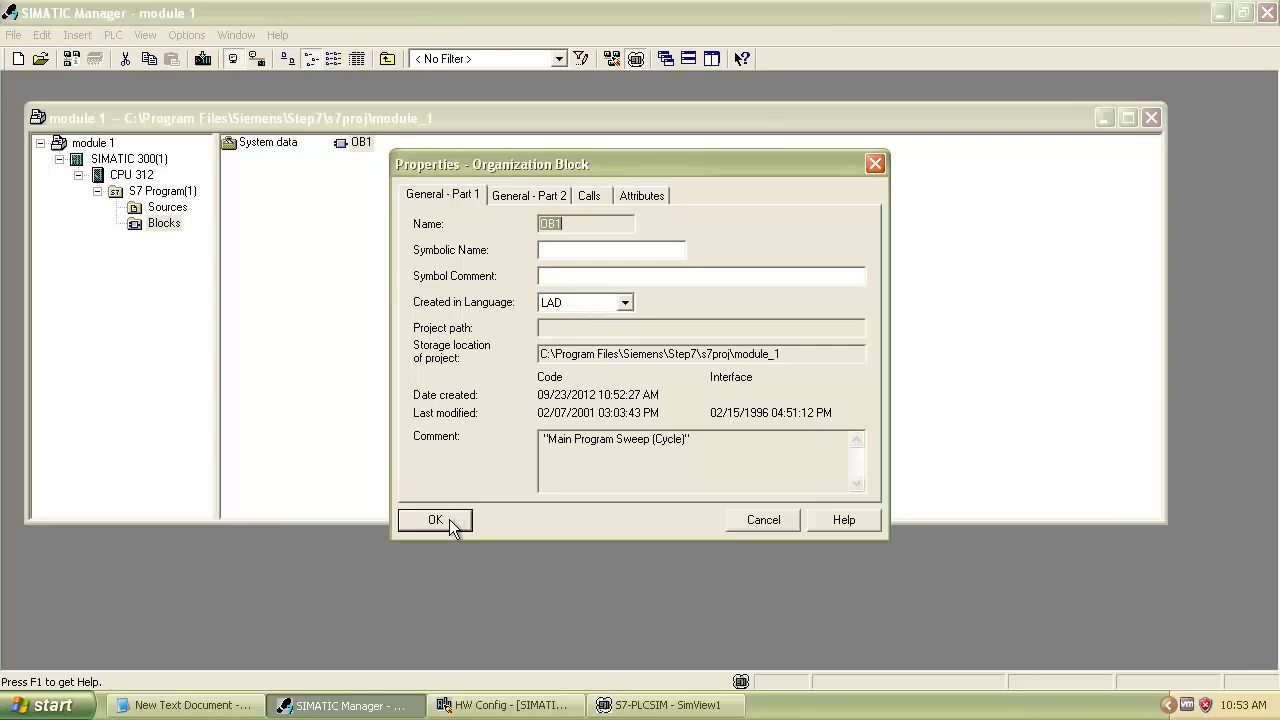
pyautogui.click(434, 519)
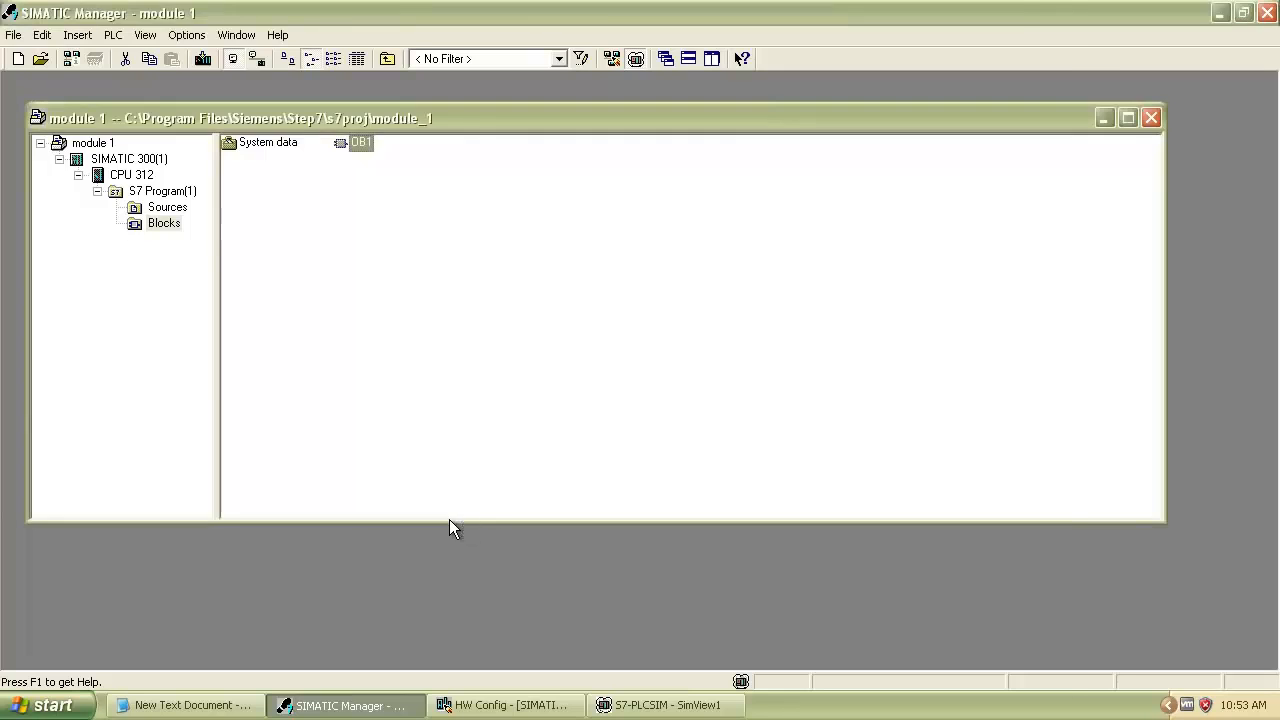
# Open OB1 in the ladder editor and position the PLCSIM window beside it
pyautogui.doubleClick(362, 142)
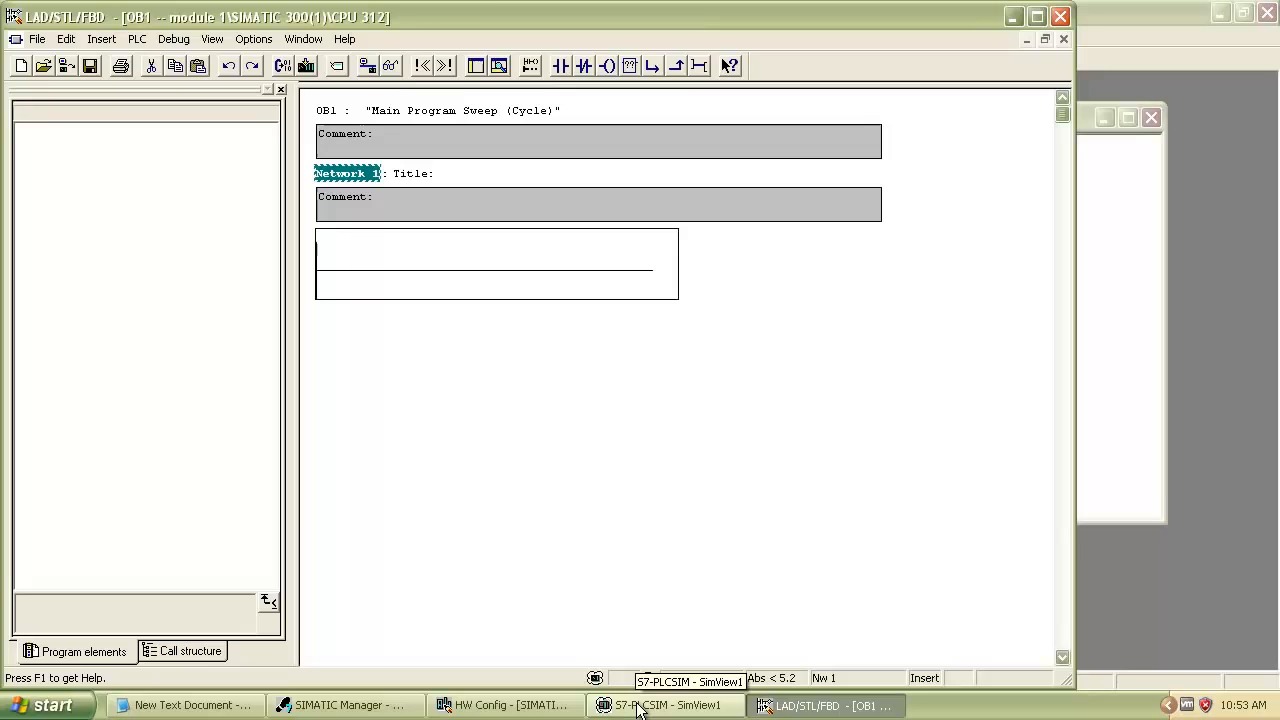
pyautogui.click(665, 705)
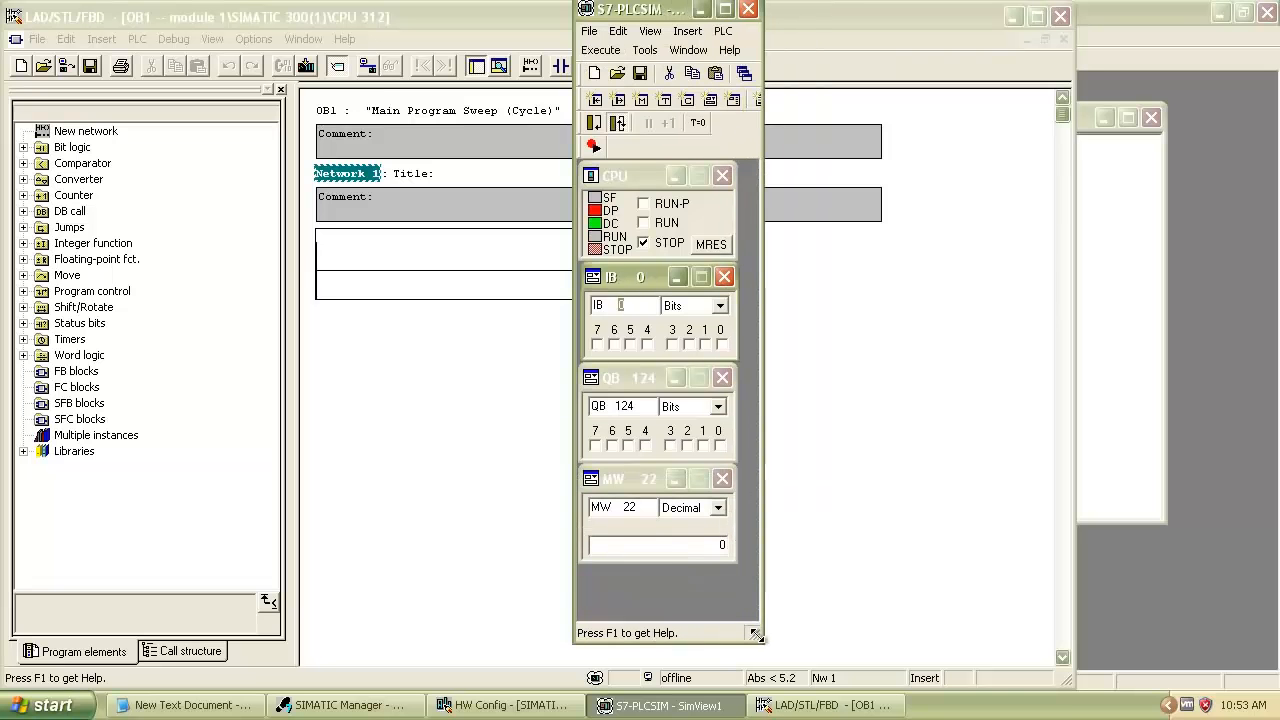
pyautogui.moveTo(640, 9); pyautogui.dragTo(1000, 44)
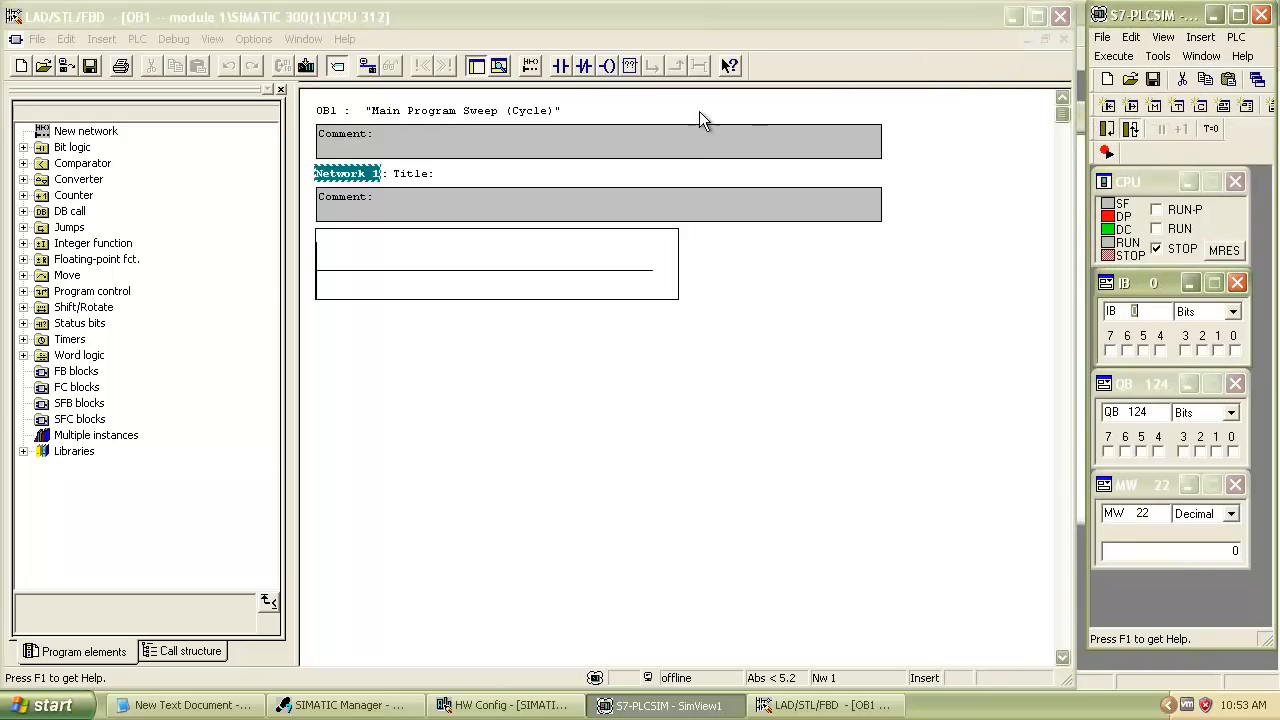
pyautogui.moveTo(345, 289)
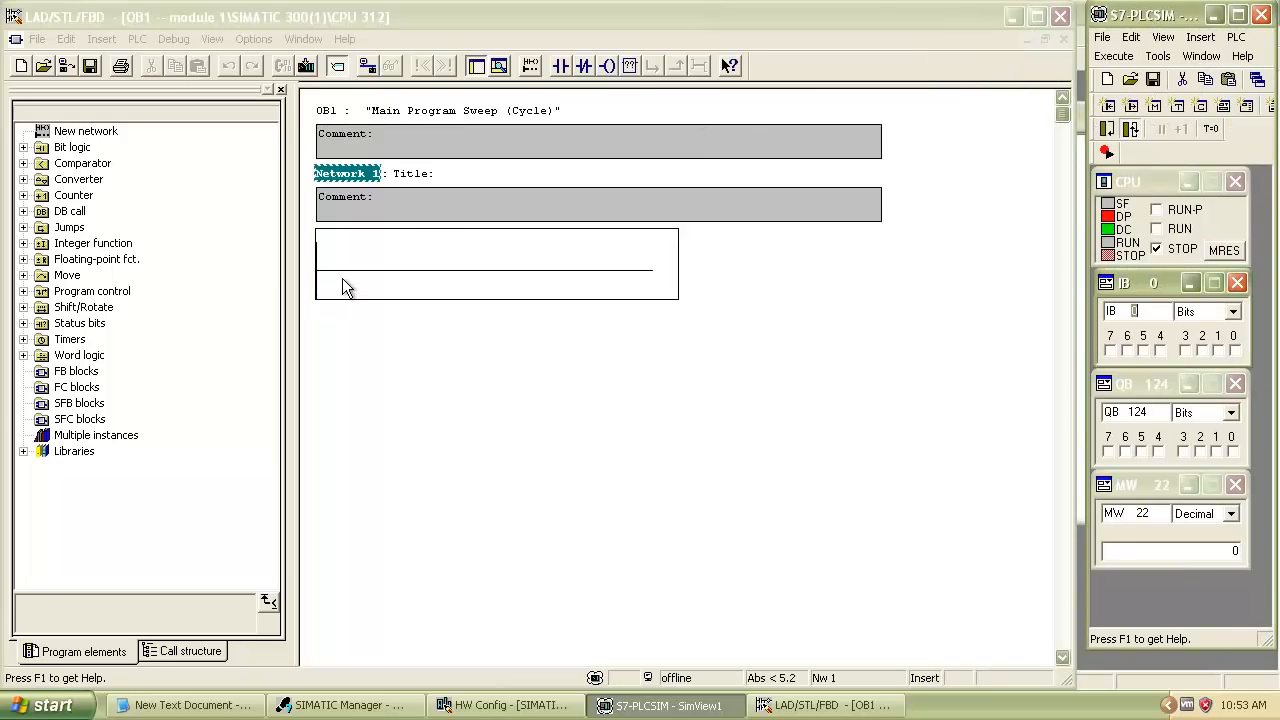
pyautogui.moveTo(345, 278)
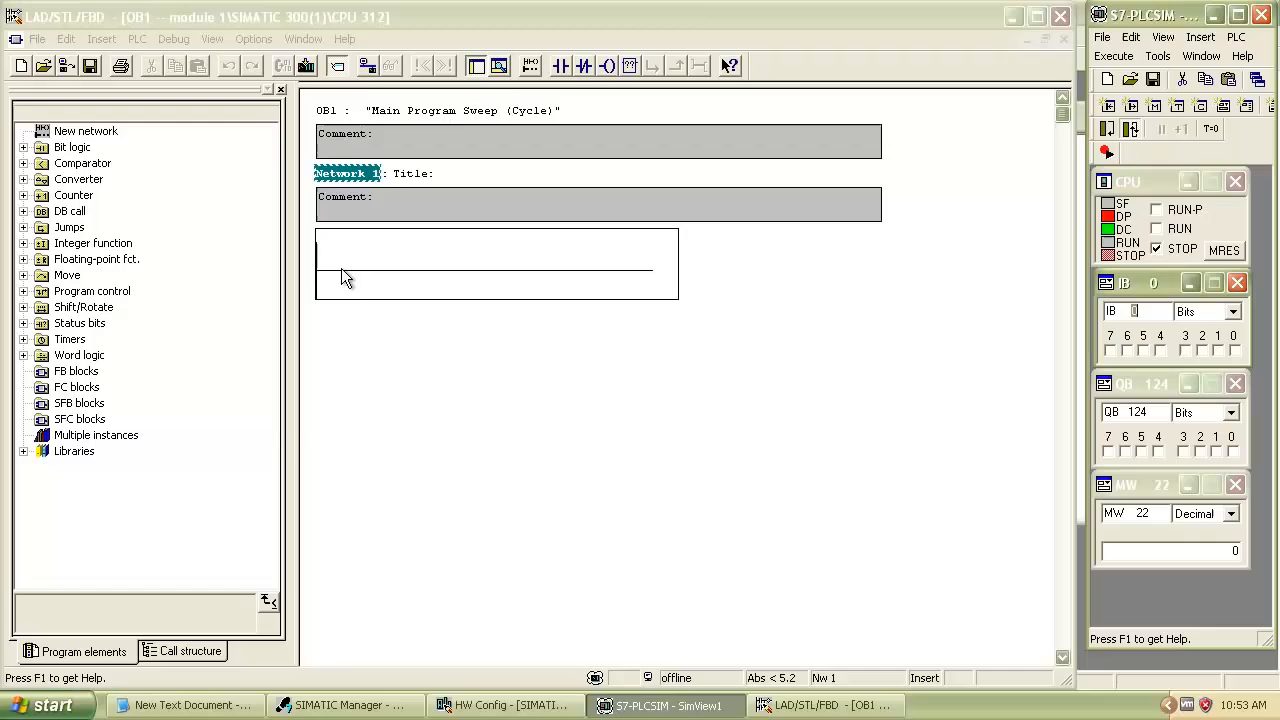